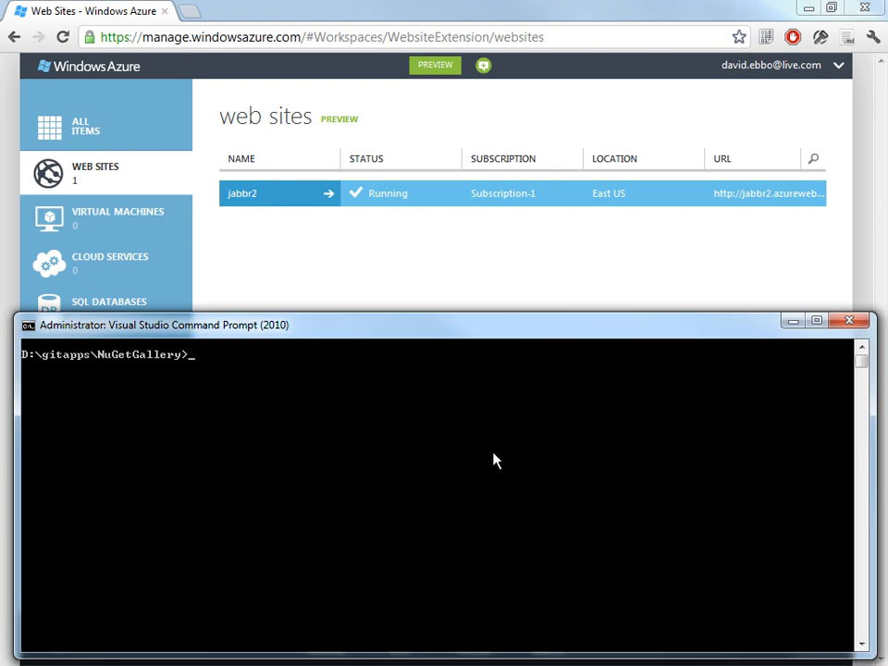
- List the NuGetGallery folder contents with dir and start a notepad command
type("dir")
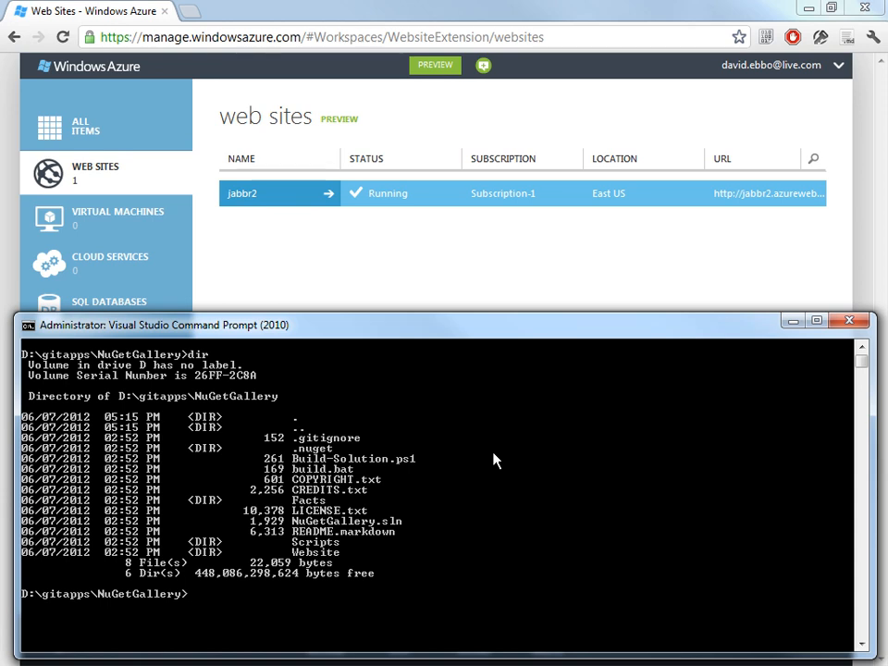
type("note")
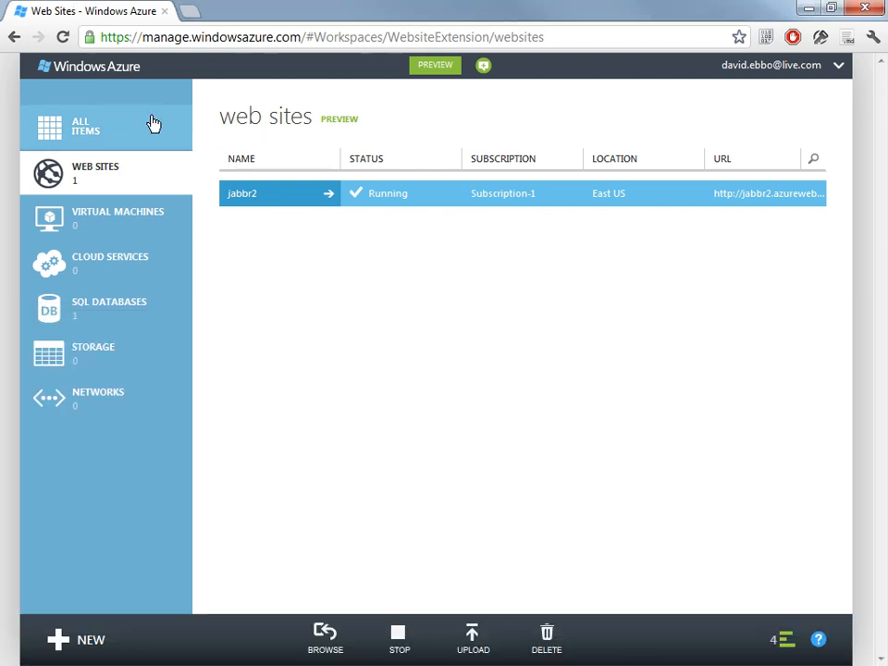
- Start a new web site named nugetgallery that creates a new SQL database
left_click(76, 641)
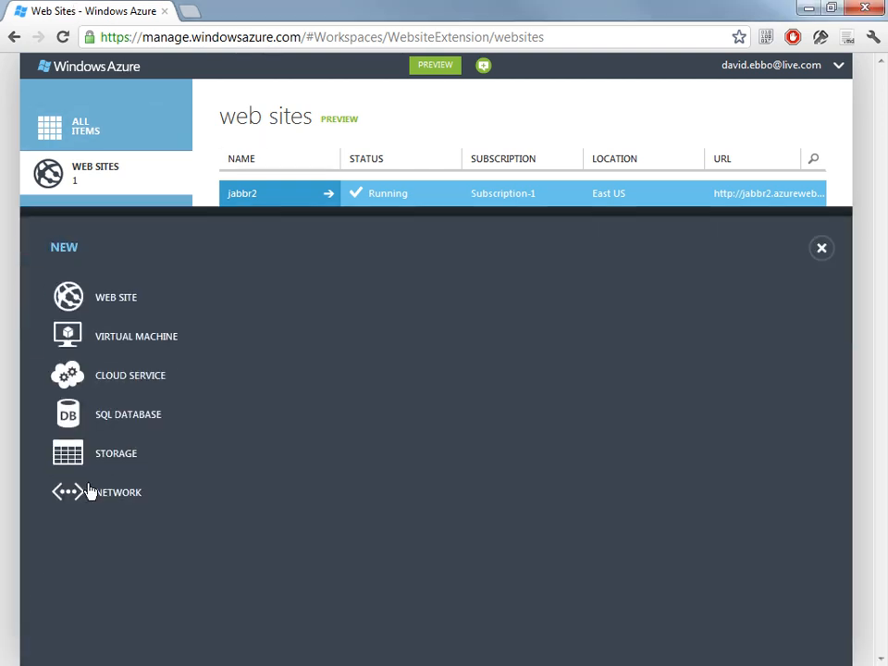
left_click(116, 296)
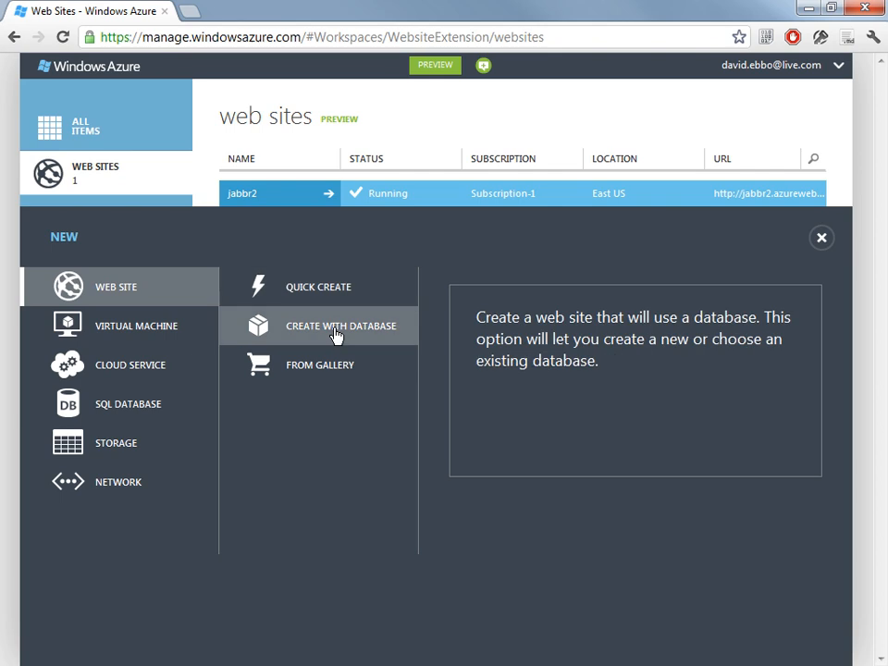
left_click(340, 326)
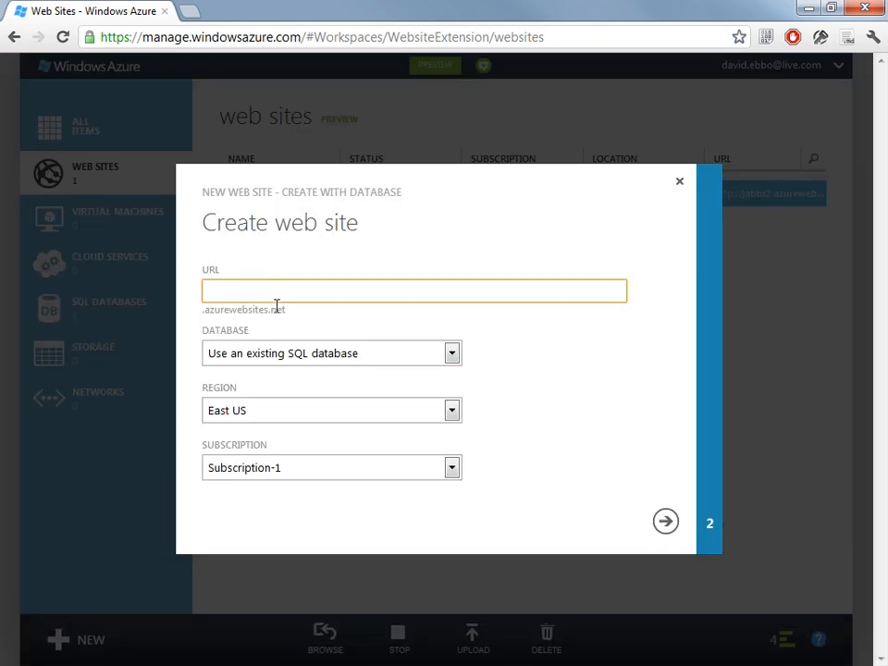
type("nugetgalle")
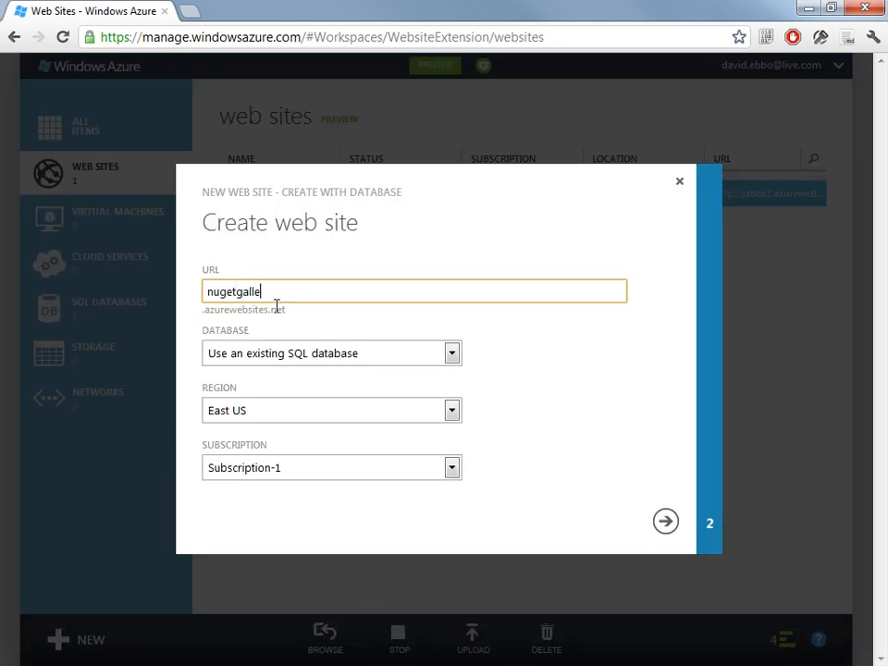
type("ry")
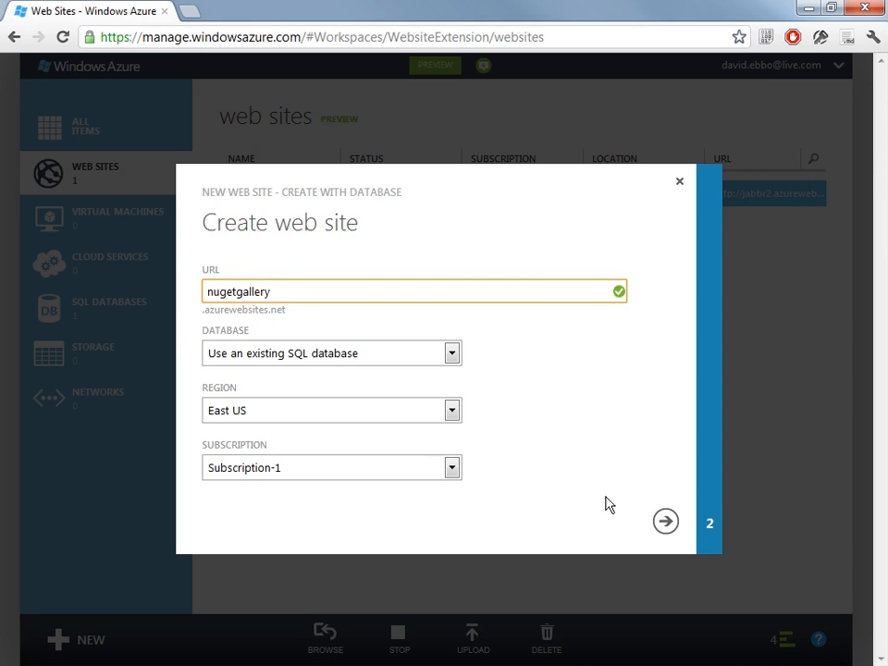
left_click(331, 352)
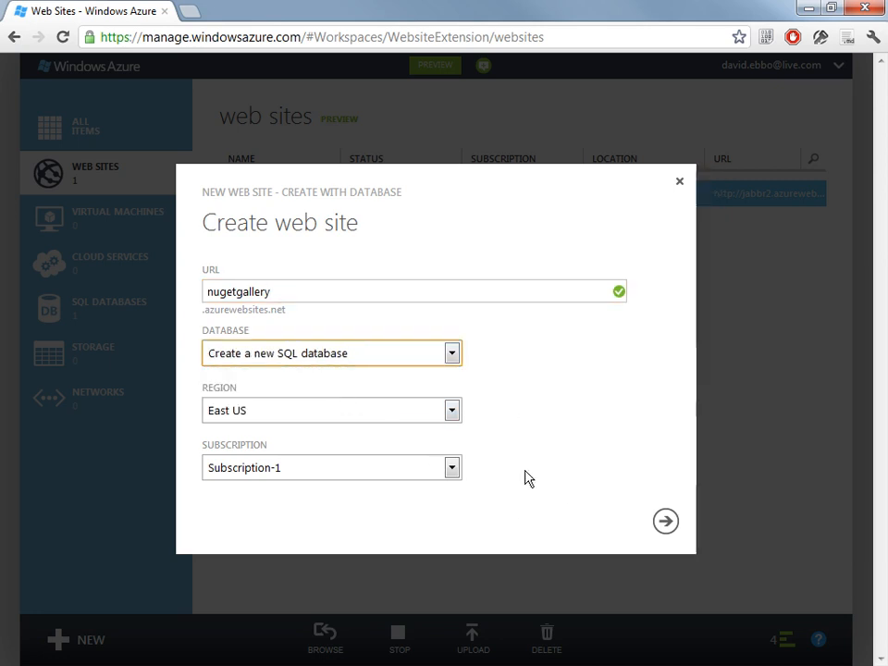
left_click(666, 522)
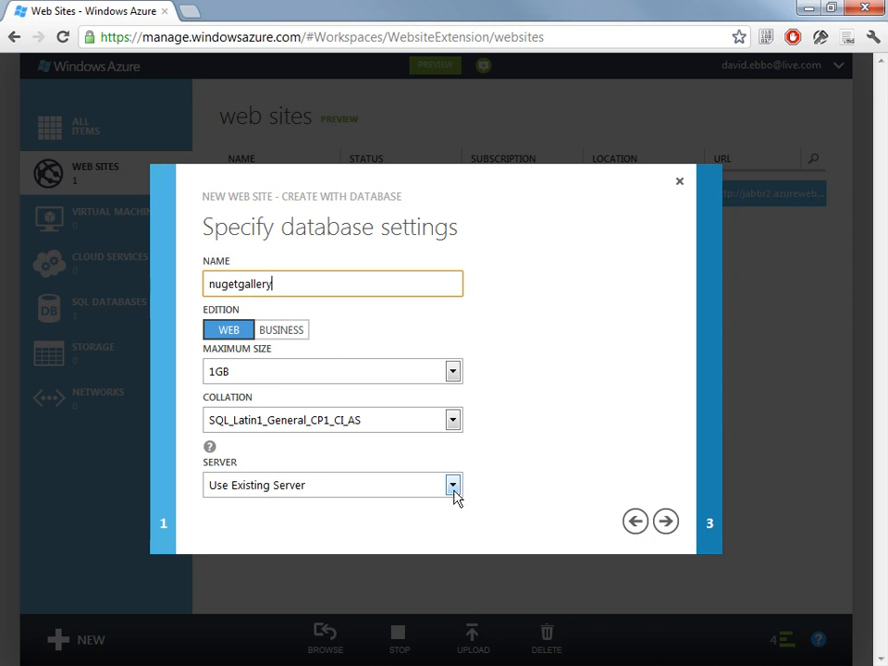
- Use a new SQL Database server with login davidebbo and a password, and finish creation
left_click(452, 485)
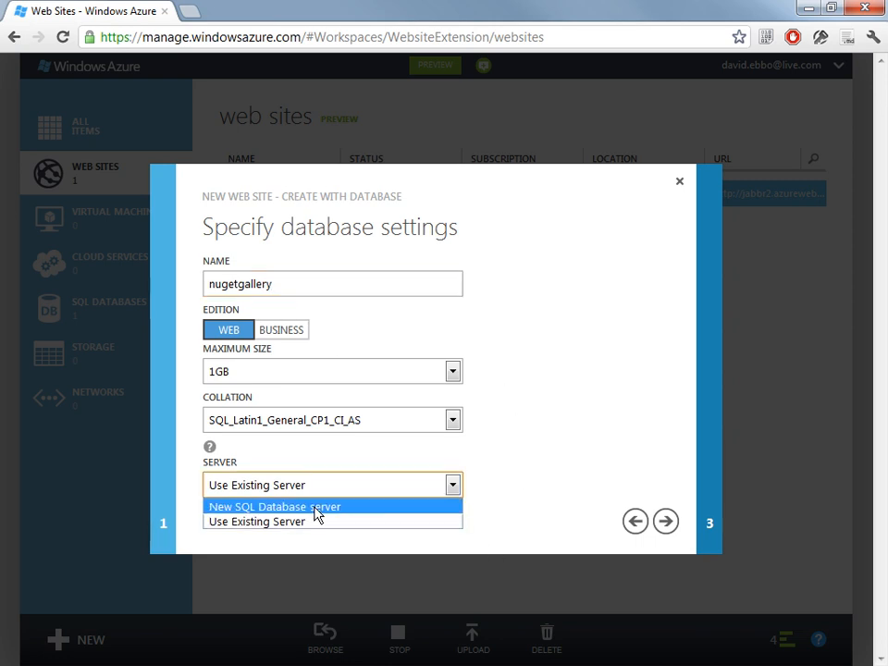
left_click(274, 507)
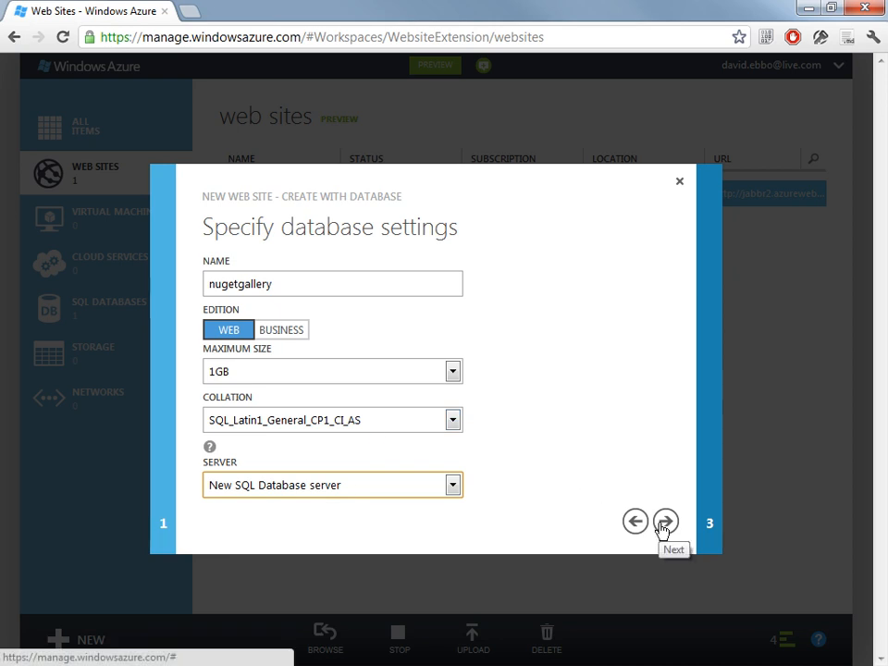
left_click(666, 522)
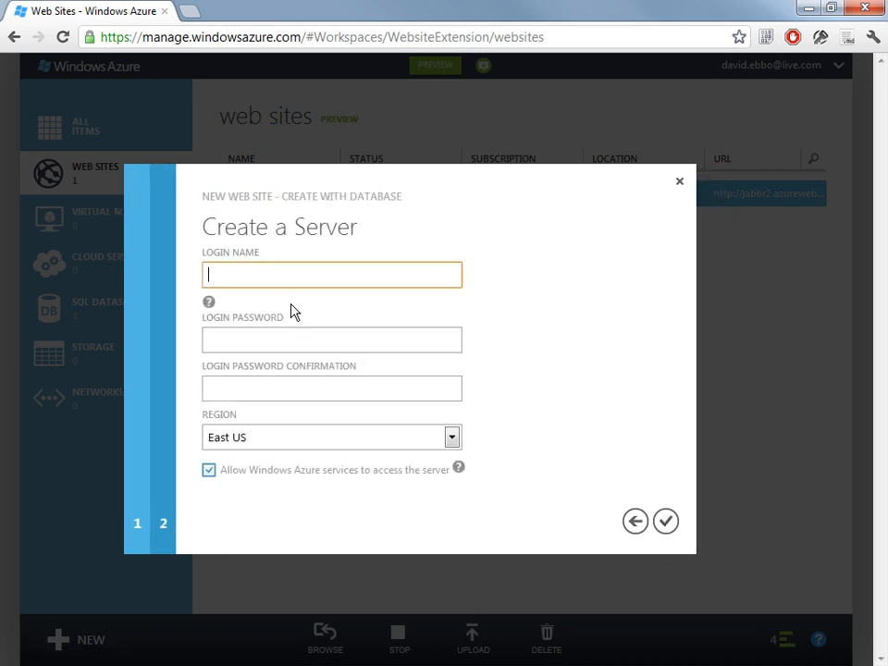
type("davidebbo")
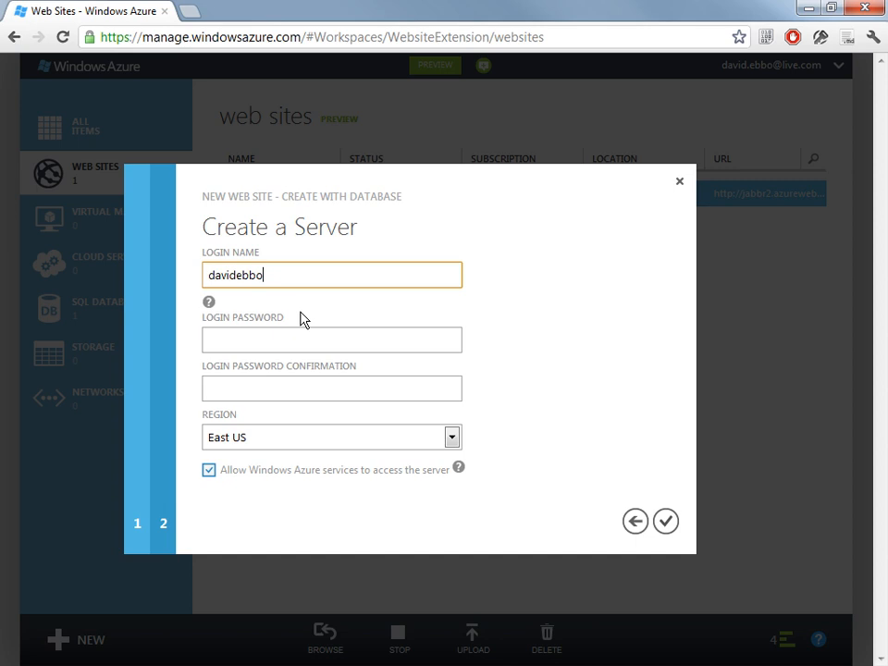
left_click(331, 340)
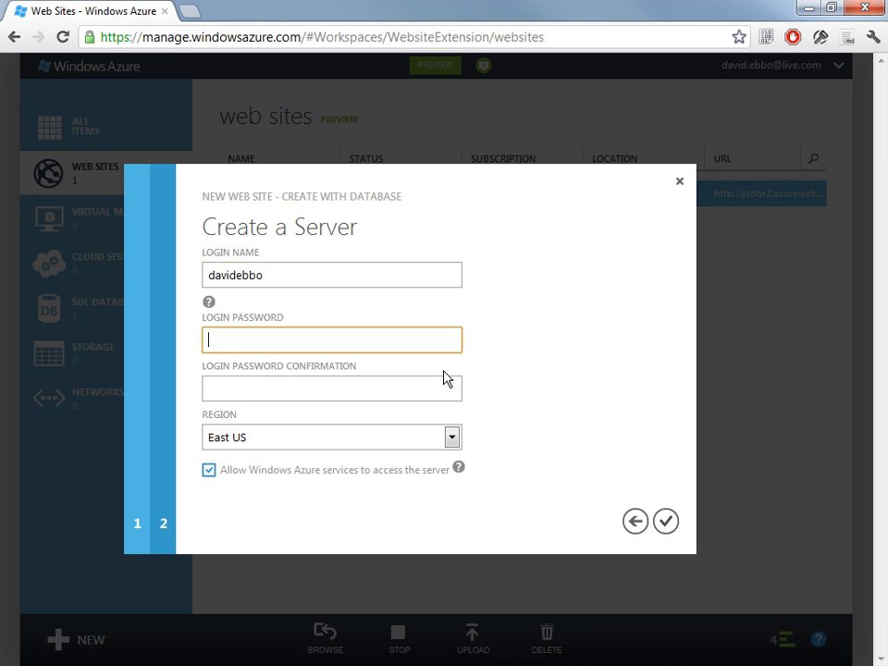
type("password")
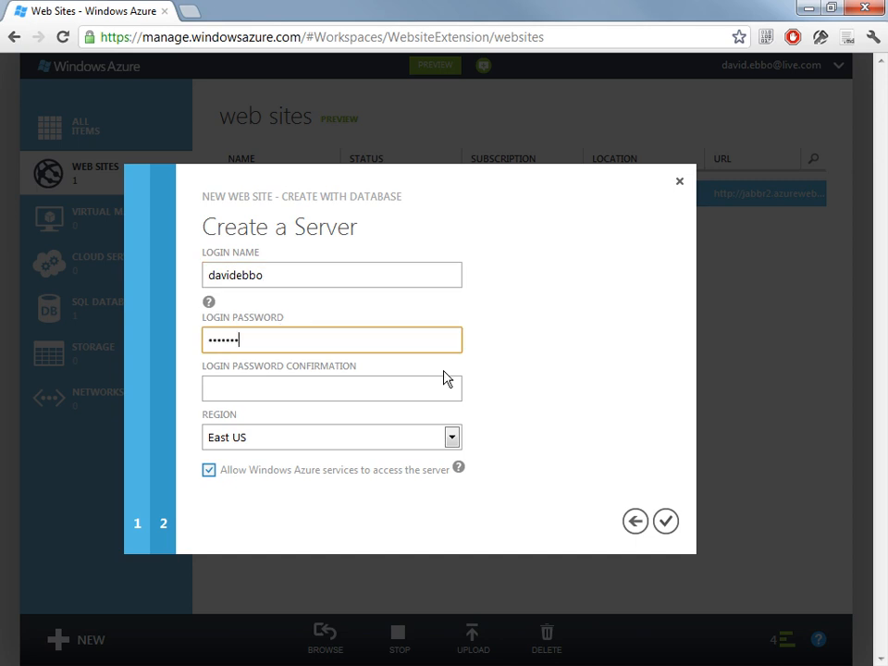
type("•••••")
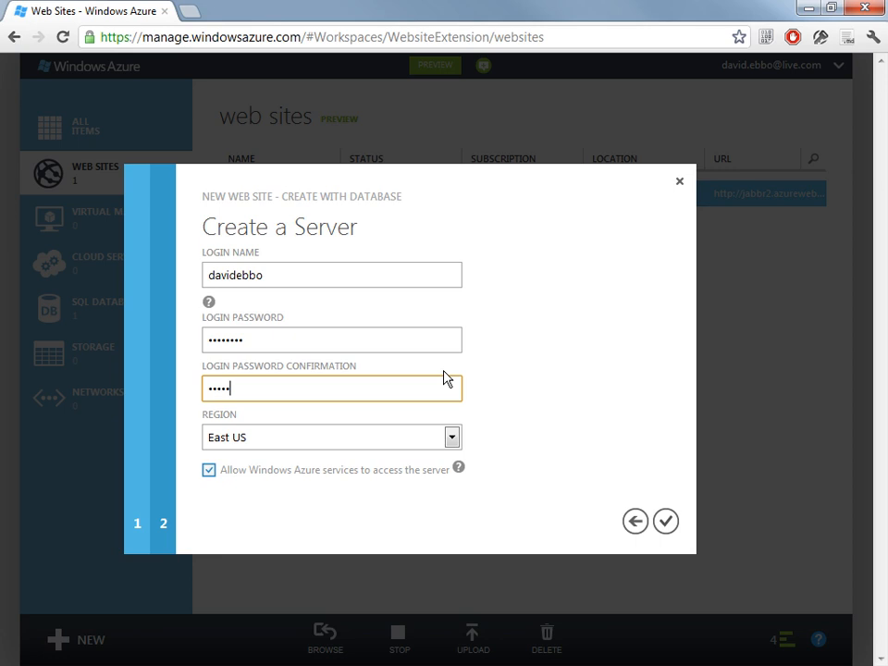
left_click(666, 522)
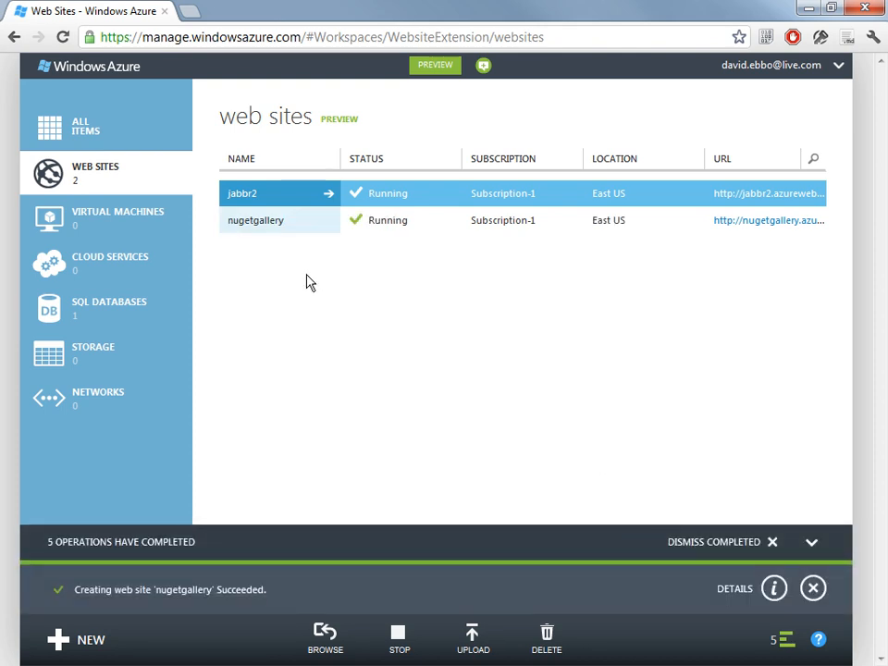
- Set up Git publishing from the nugetgallery dashboard and view the push instructions
left_click(255, 220)
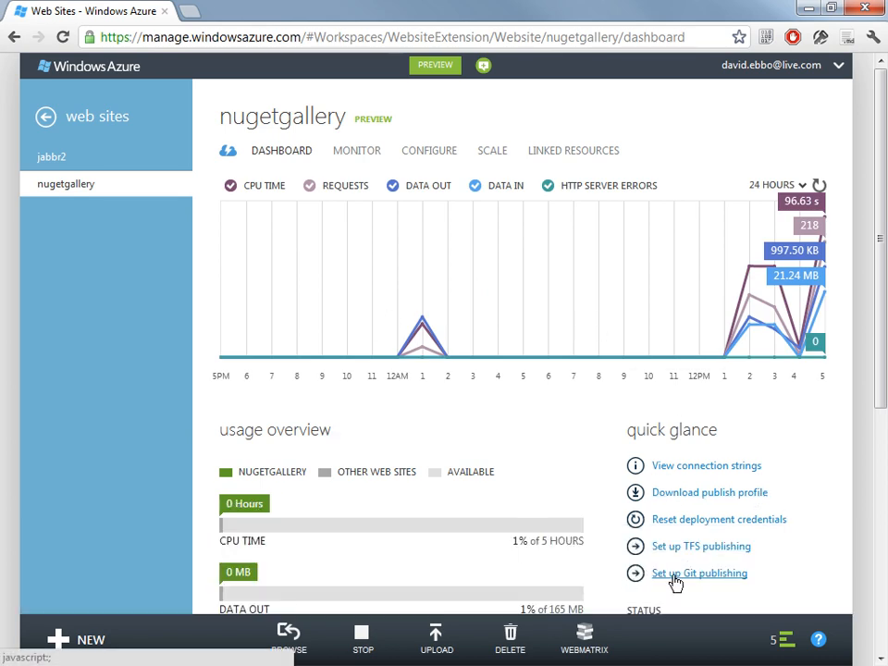
left_click(699, 574)
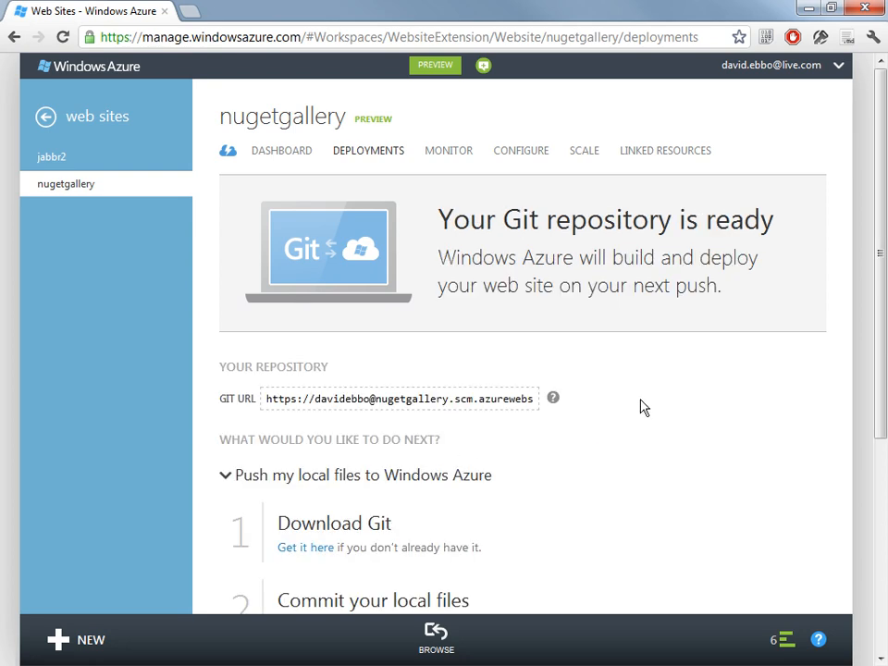
mouse_move(677, 376)
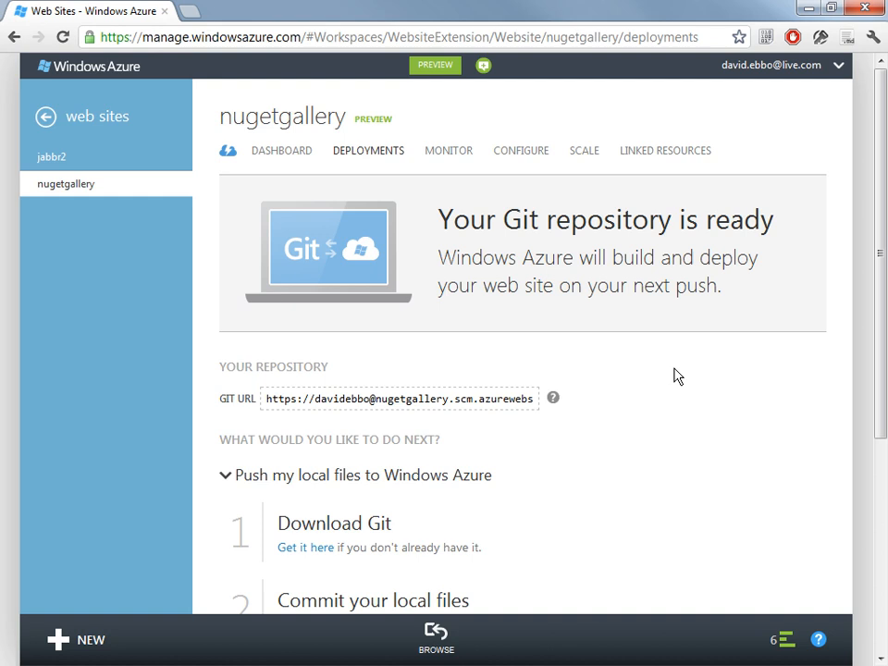
scroll("down", 3)
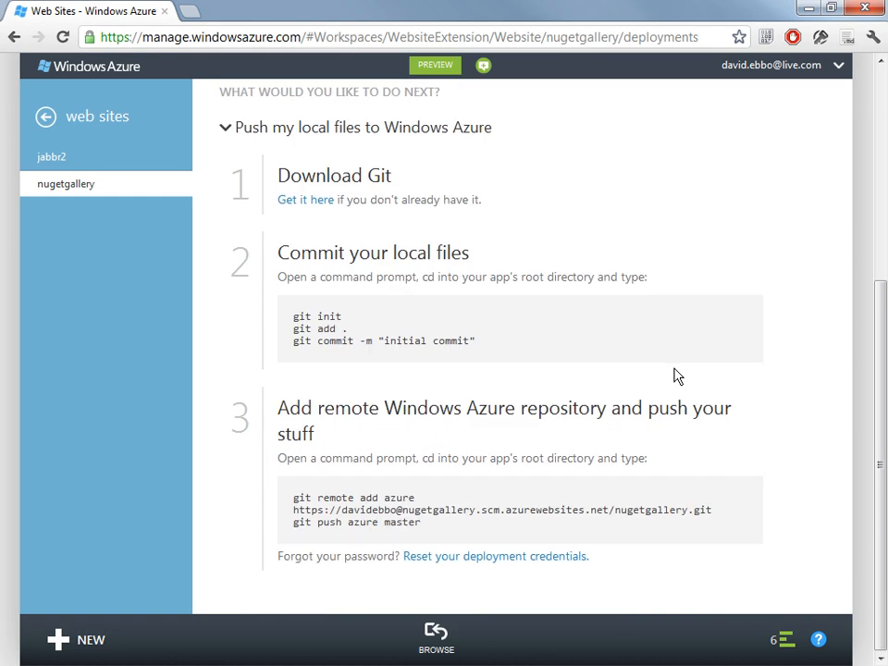
mouse_move(294, 496)
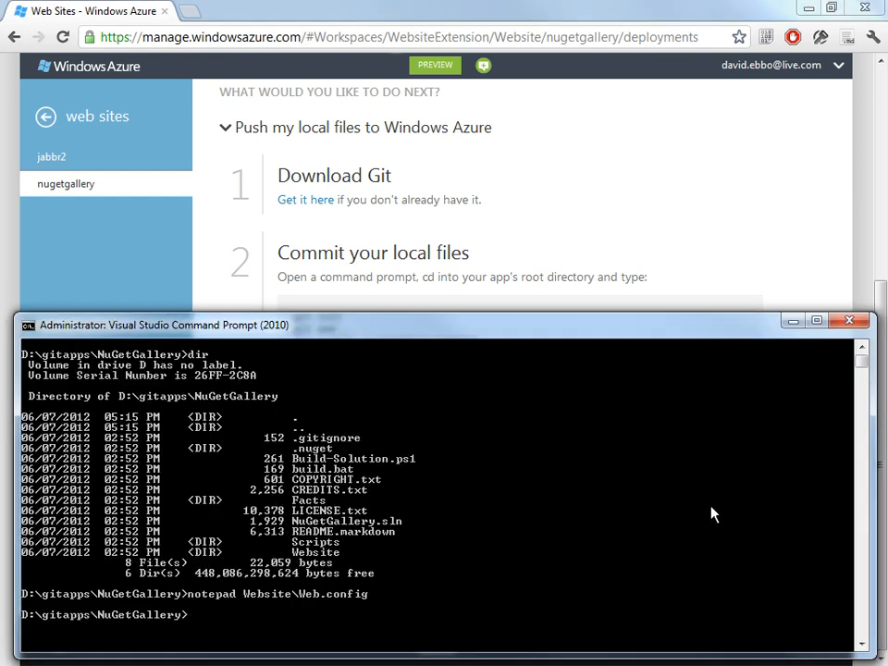
- Add the nugetgallery.scm.azurewebsites.net URL as remote 'azure' and push master to it
type("git remote add azure https://davidebbo@nugetgallery.scm.azurewebsites.net/nugetgallery.git")
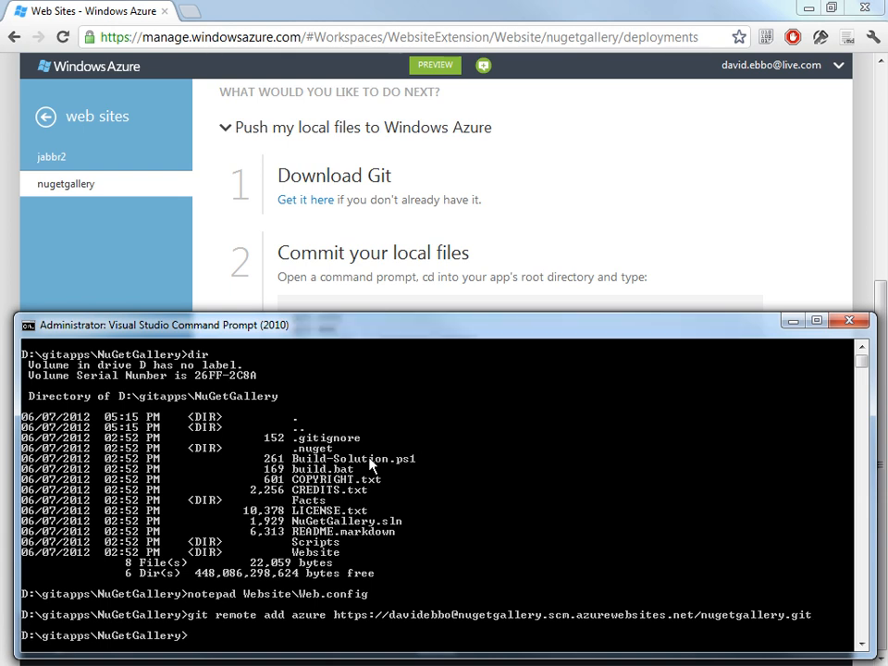
type("git push azure master")
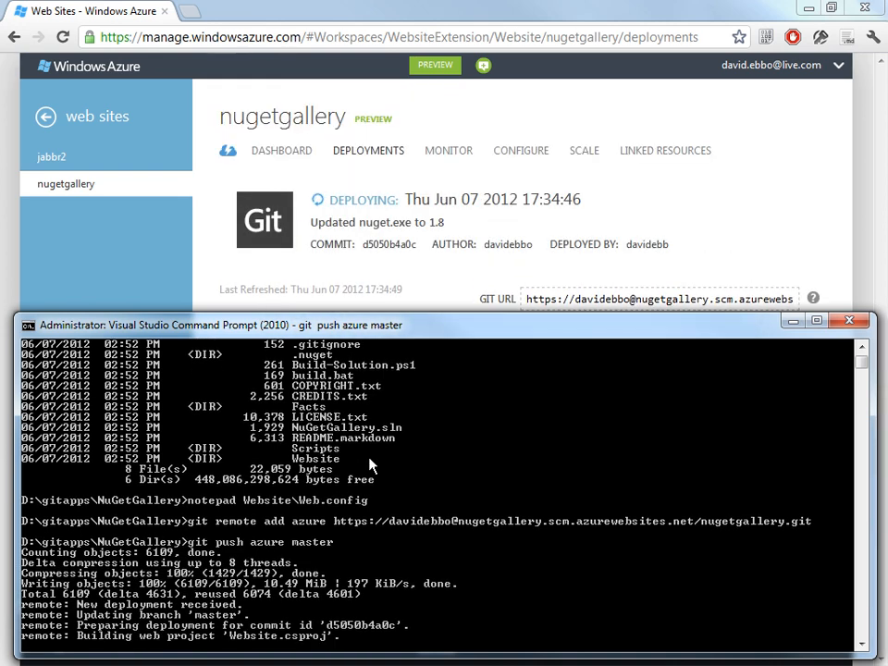
mouse_move(670, 211)
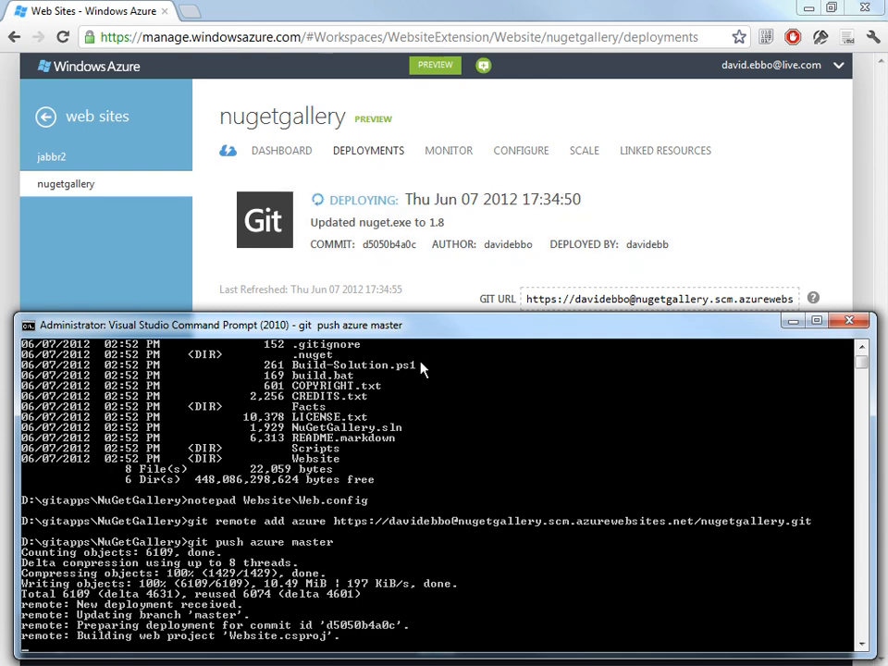
mouse_move(403, 481)
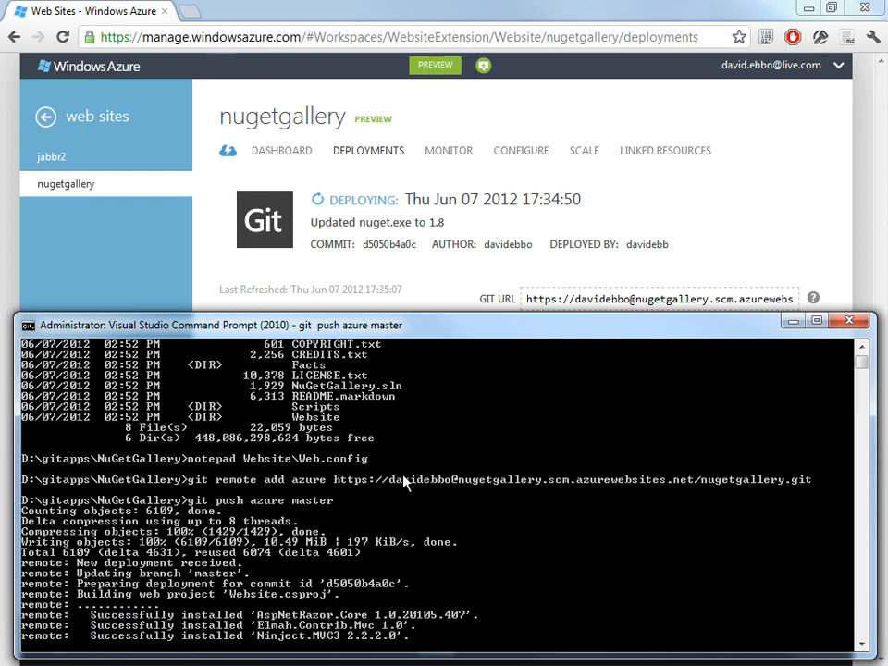
- Scroll through the remote package-install log while the push completes
scroll("down", 3)
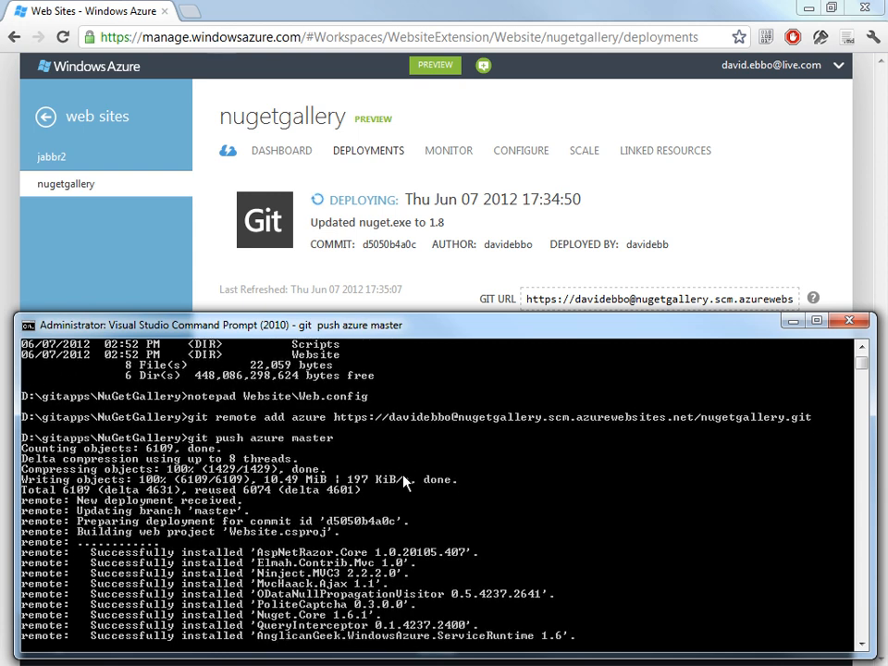
scroll("down", 3)
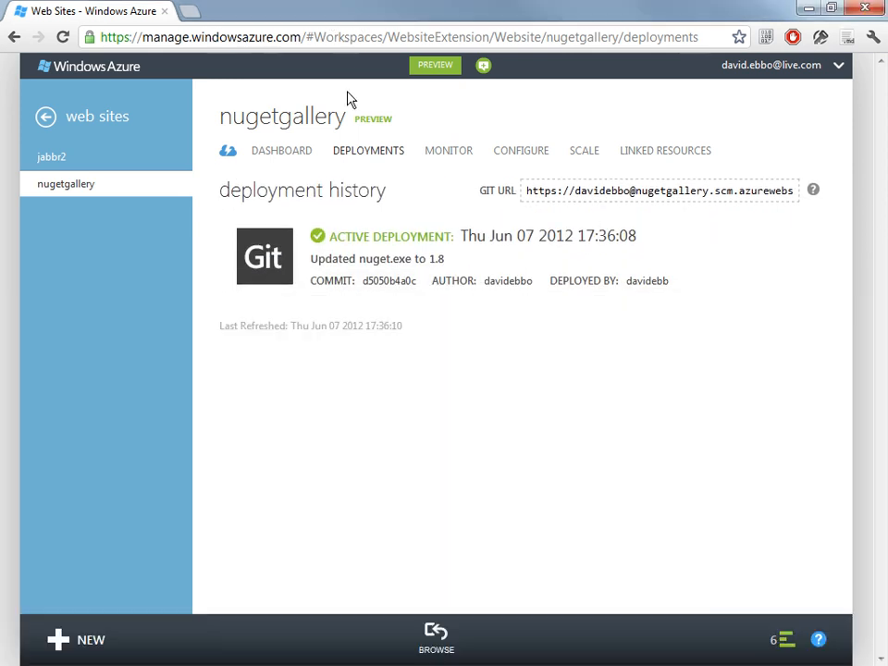
mouse_move(452, 607)
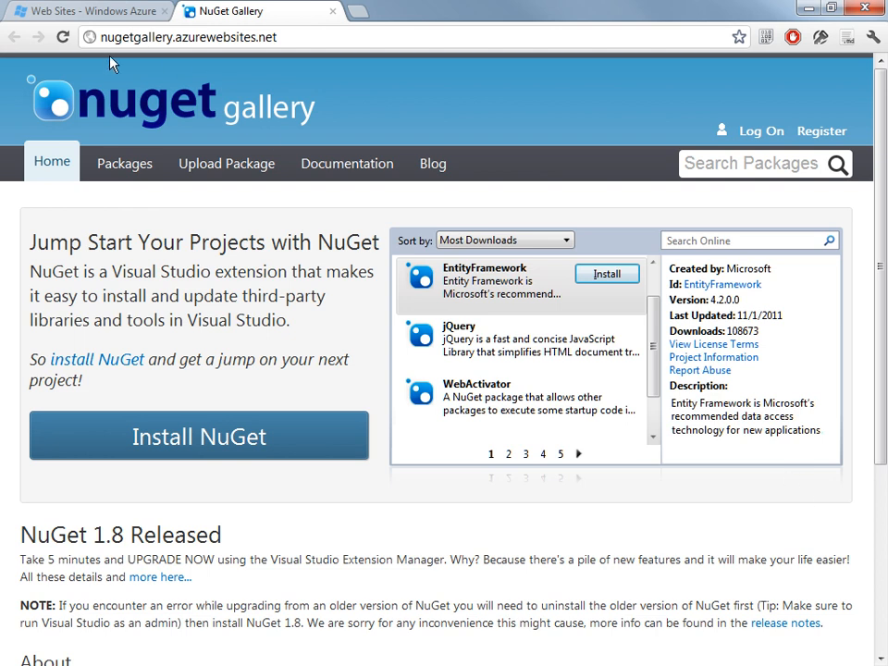
mouse_move(274, 392)
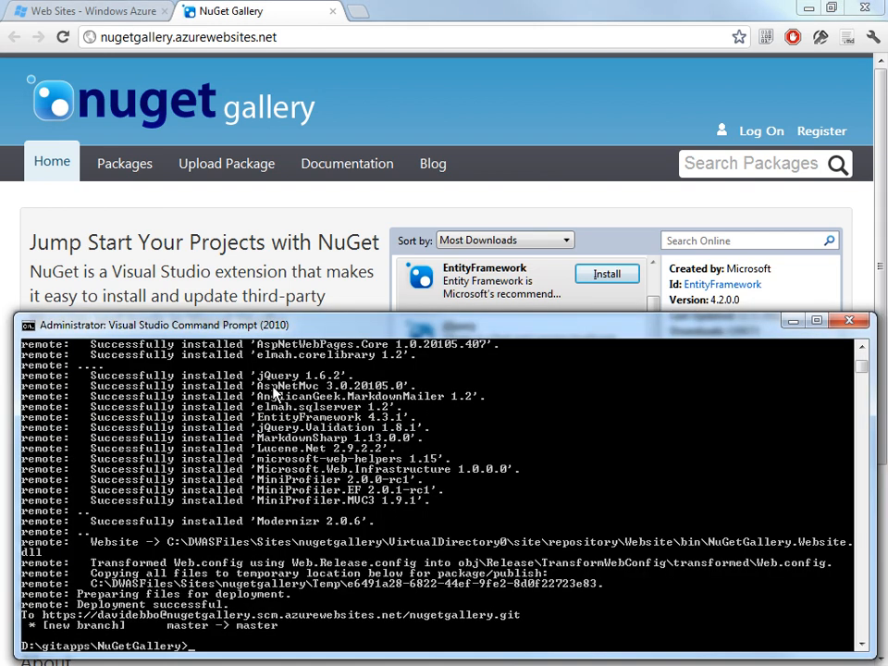
- Edit Website\Views\Pages\Home.cshtml in Notepad, appending AZURE!! to the heading
type("notepad")
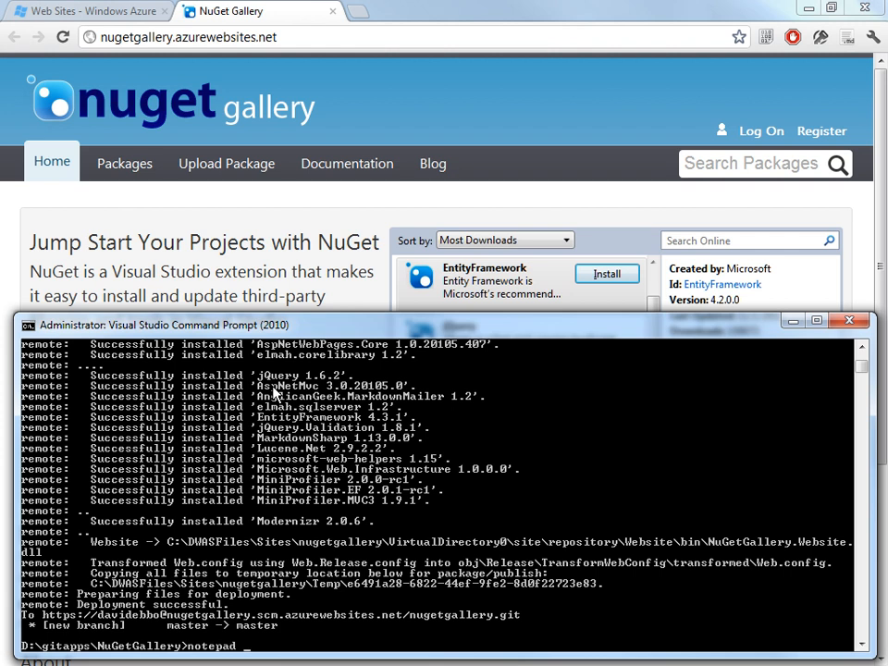
type("Website\\v")
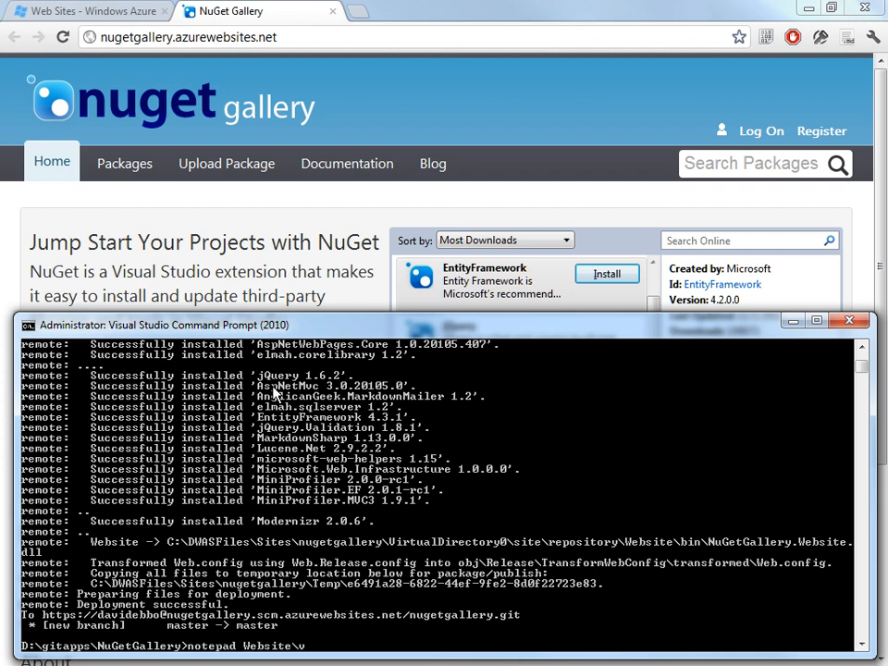
type("iews\\")
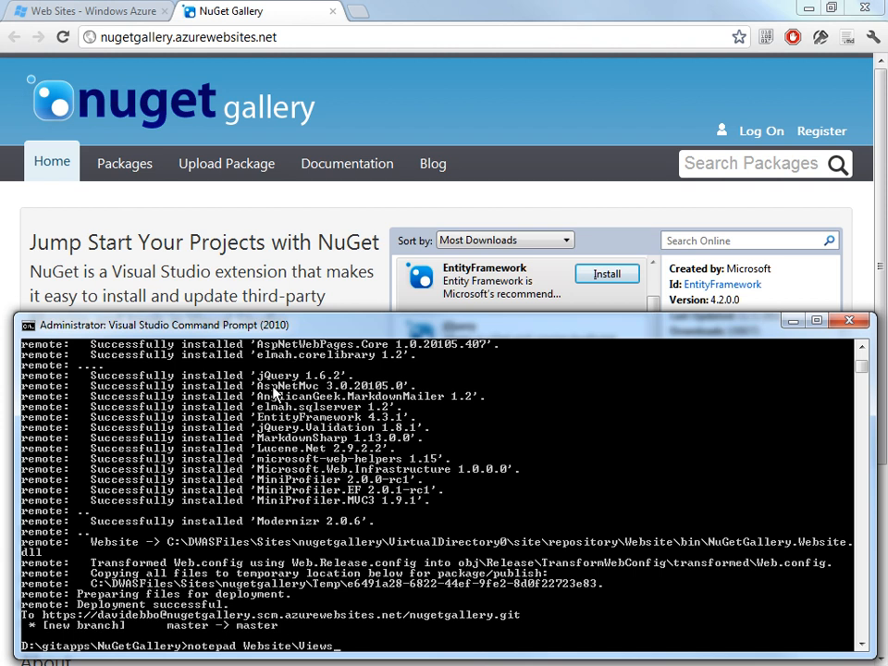
type("pages\\")
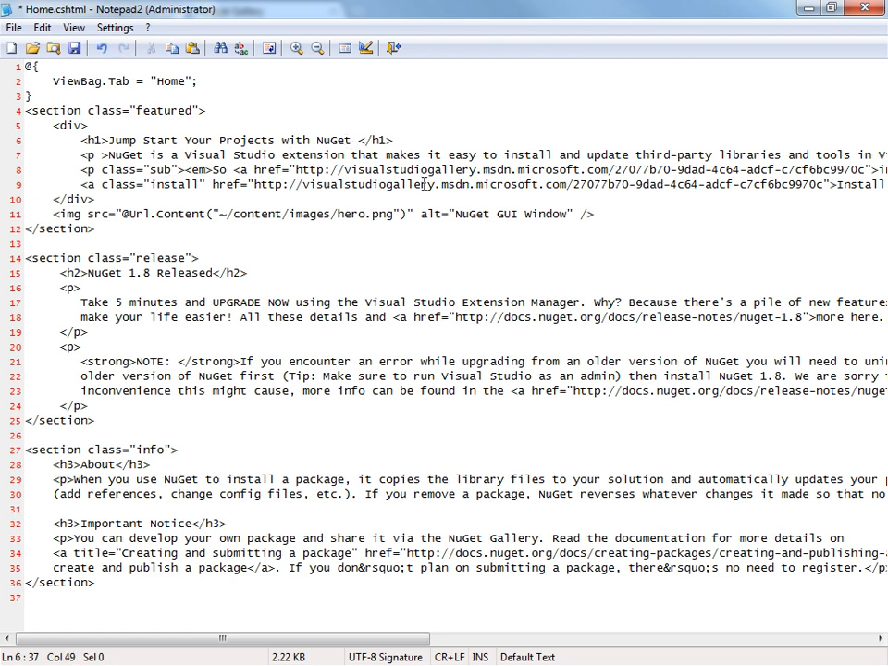
type("AZURE")
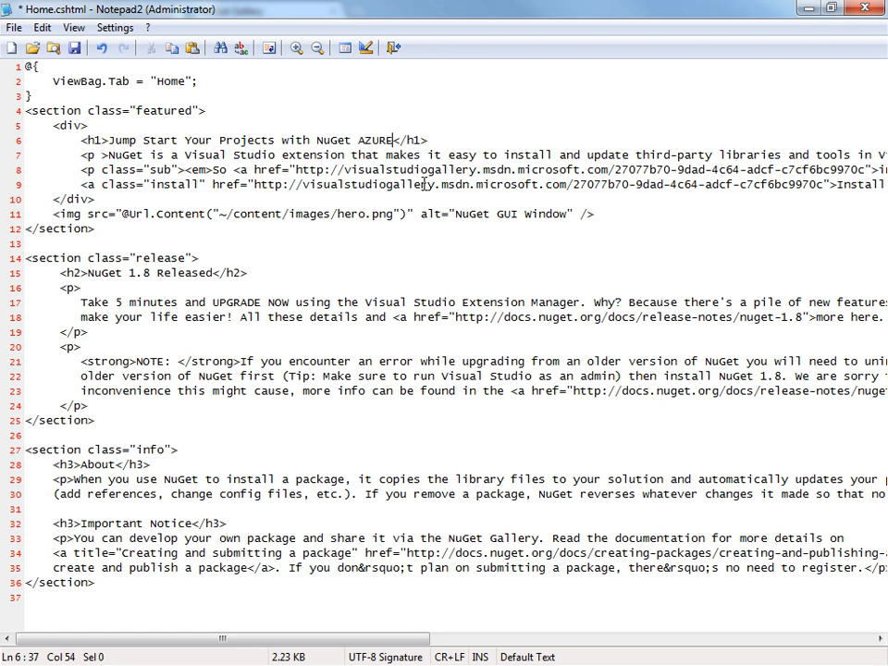
type("!!")
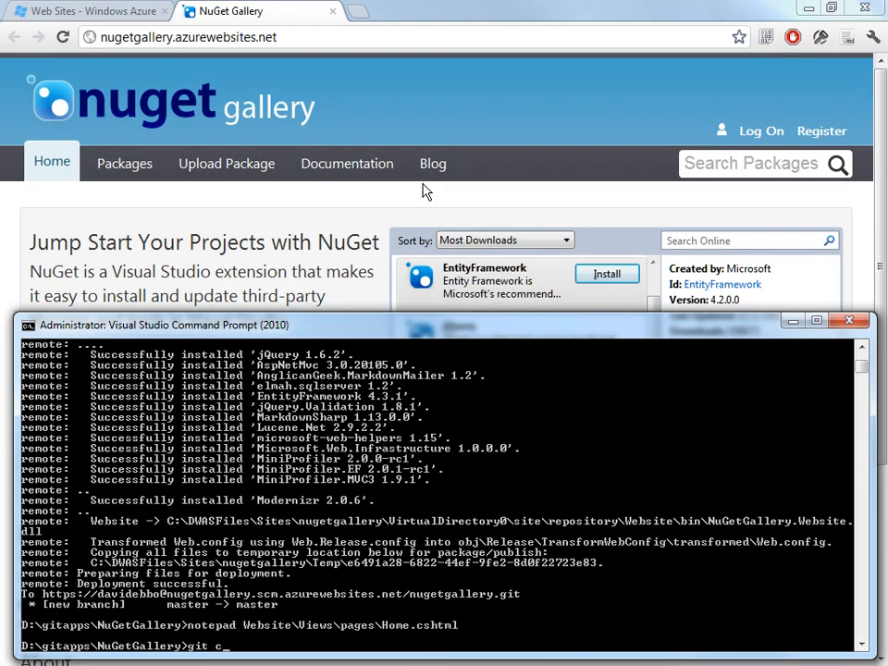
- Commit the edit with 'git commit -a' and push azure master, then check the deployment history
type("ommit -am \"Azure!")
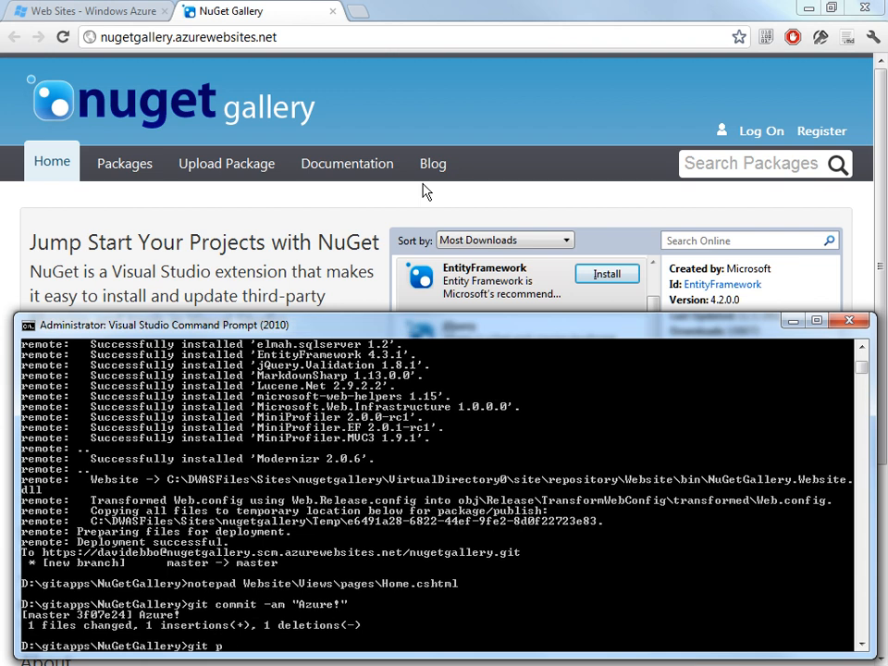
type("ush azure mast")
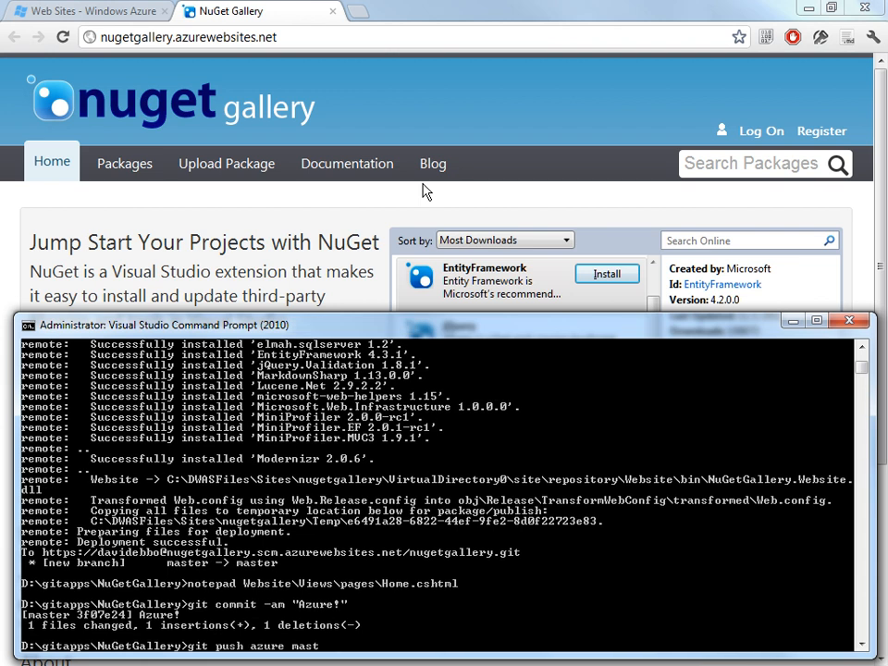
left_click(88, 11)
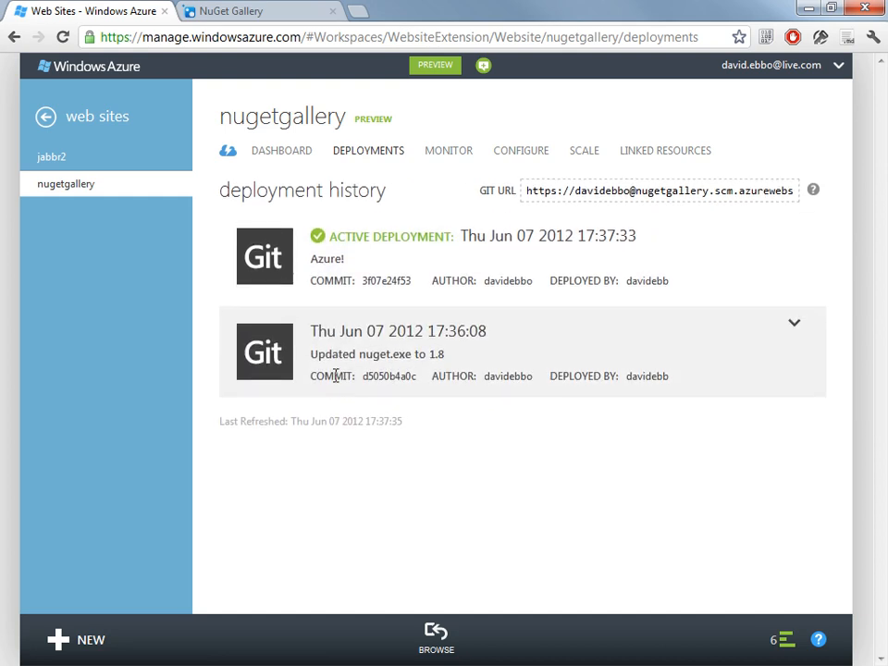
- Select the 'Updated nuget.exe to 1.8' deployment and redeploy it to roll back
left_click(236, 11)
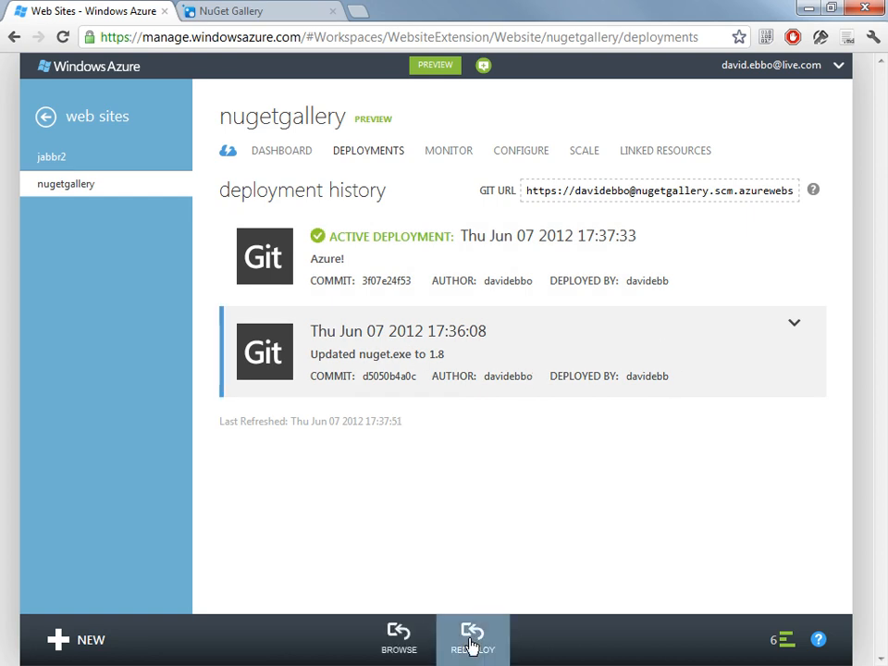
left_click(474, 641)
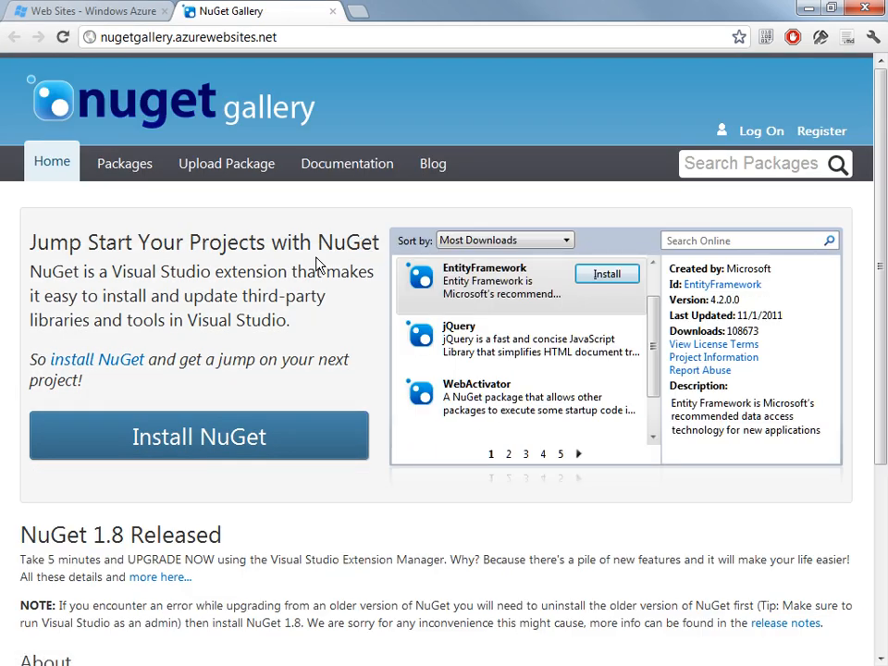
mouse_move(262, 271)
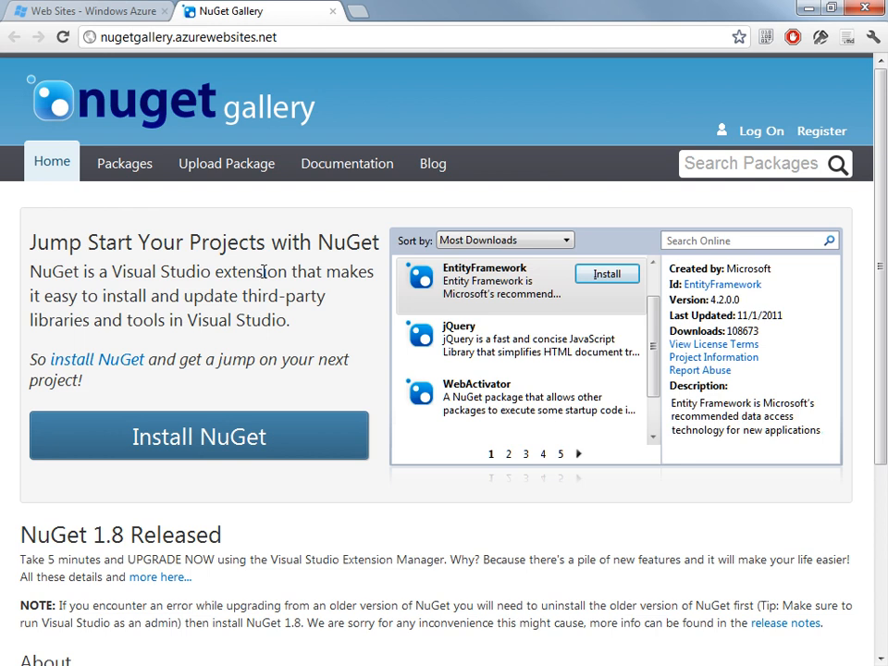